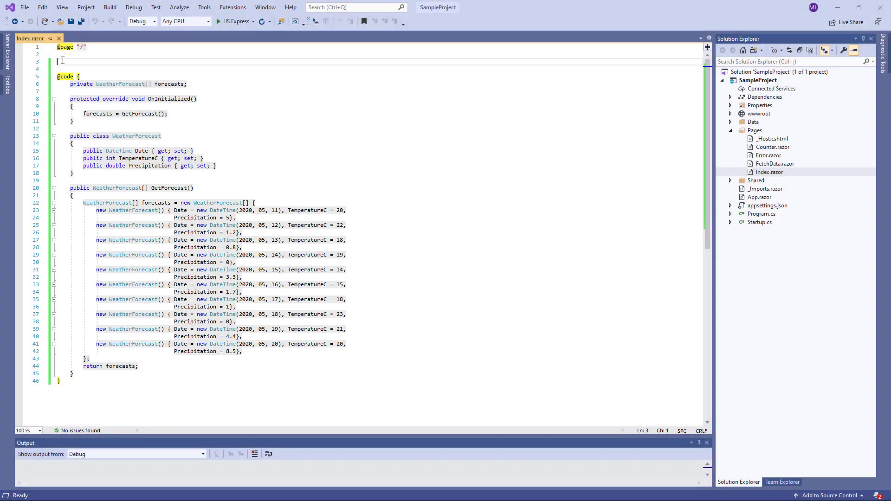
- Add a DxChart bound to forecasts with a Precipitation bar series and a TemperatureC line series by Date
type("<")
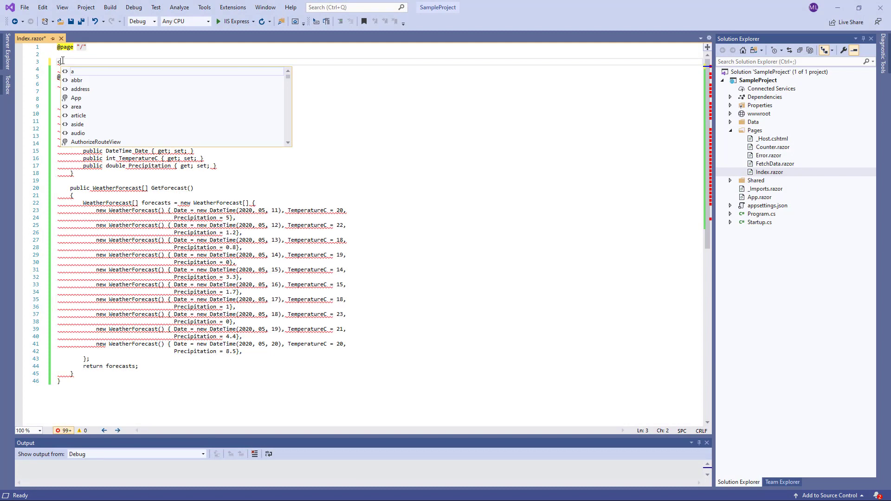
type("DxChart>")
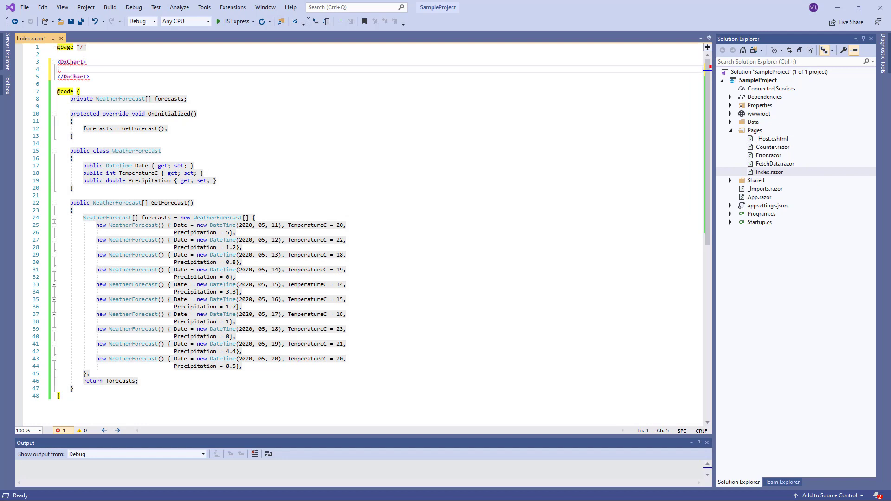
type("Data=\"\"")
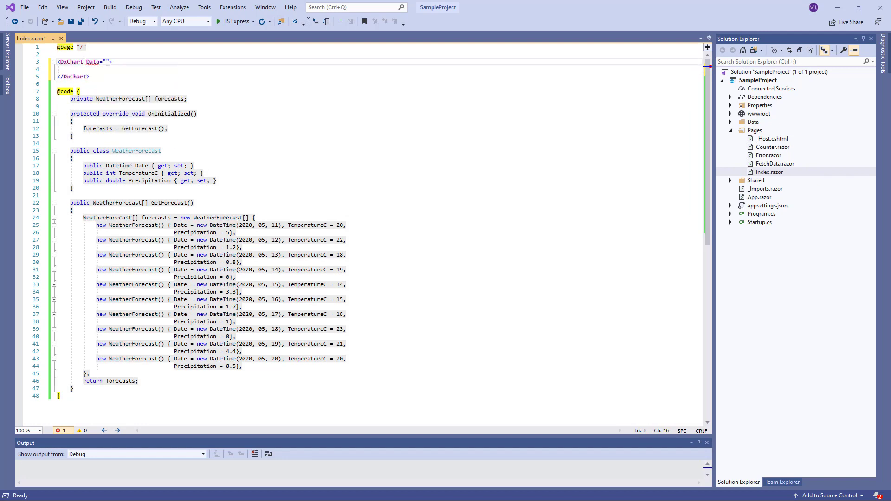
type("fore")
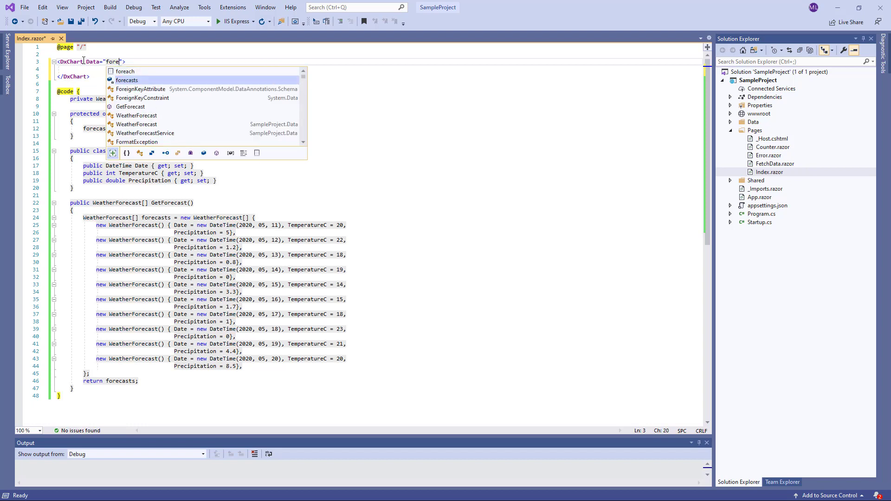
key("Tab")
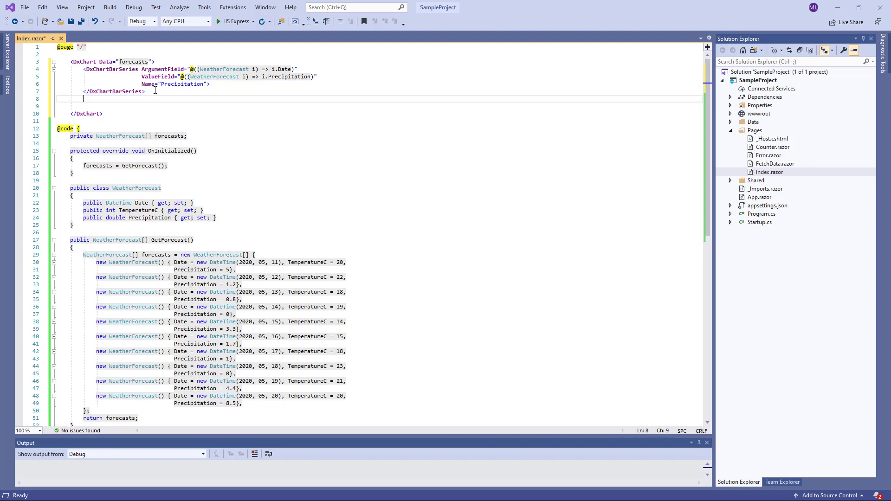
type("<DxChartLineSeries ArgumentField=\"@((WeatherForecast i) => i.Date)\"")
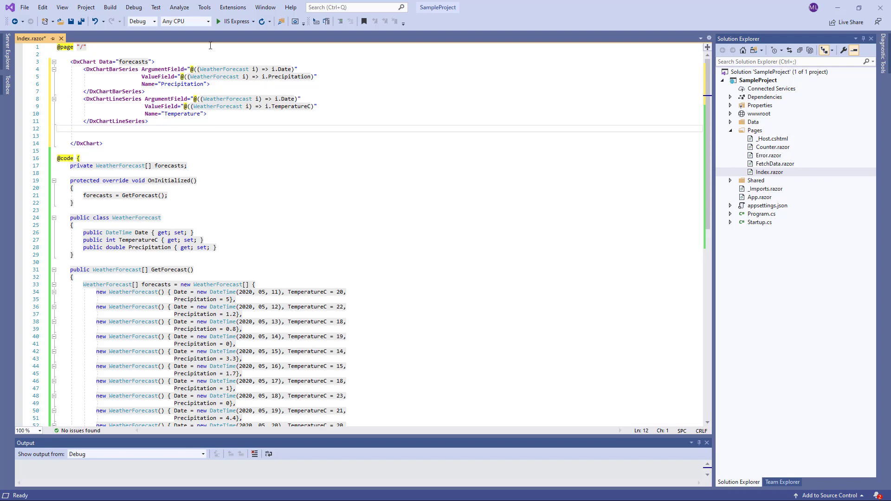
- Run the app with IIS Express to preview the chart in Chrome
left_click(218, 21)
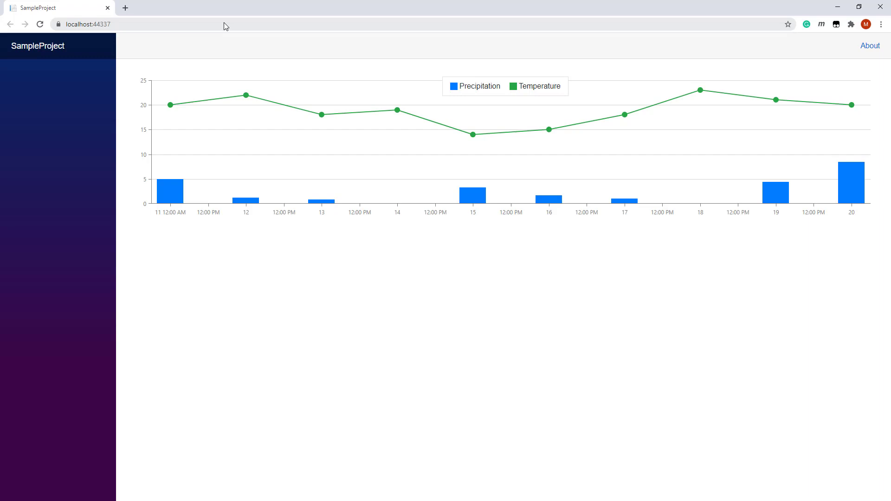
mouse_move(244, 218)
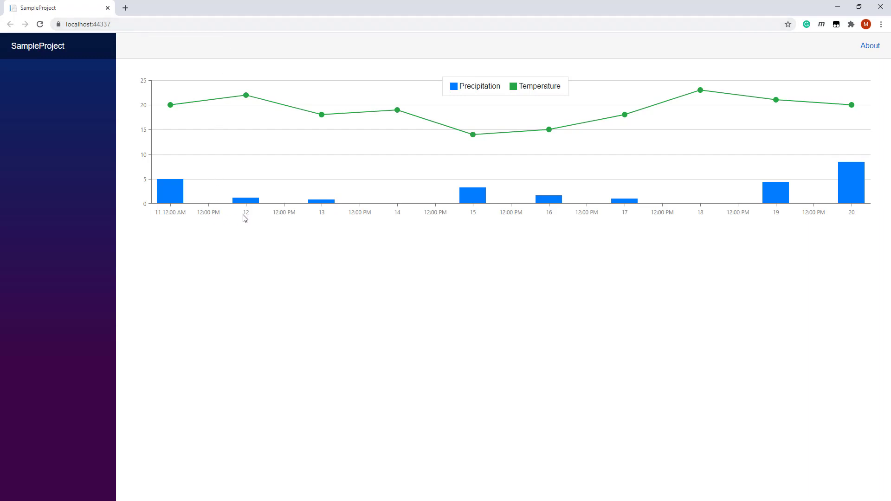
mouse_move(396, 215)
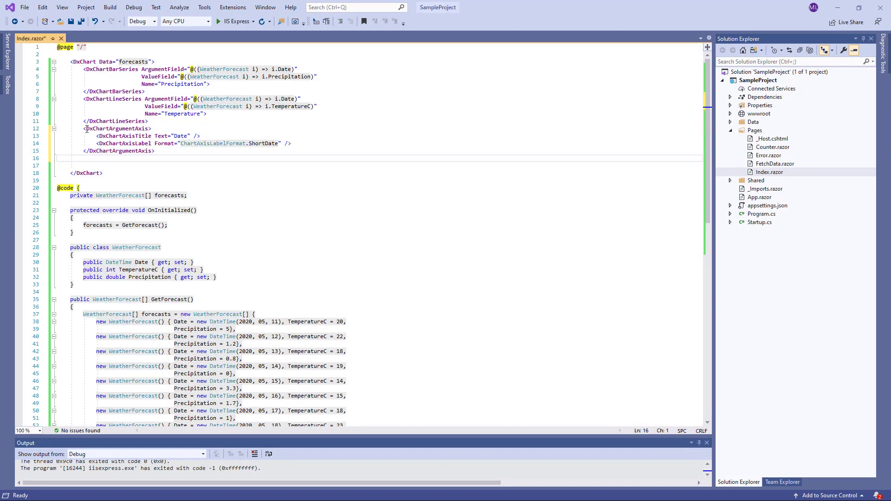
mouse_move(123, 136)
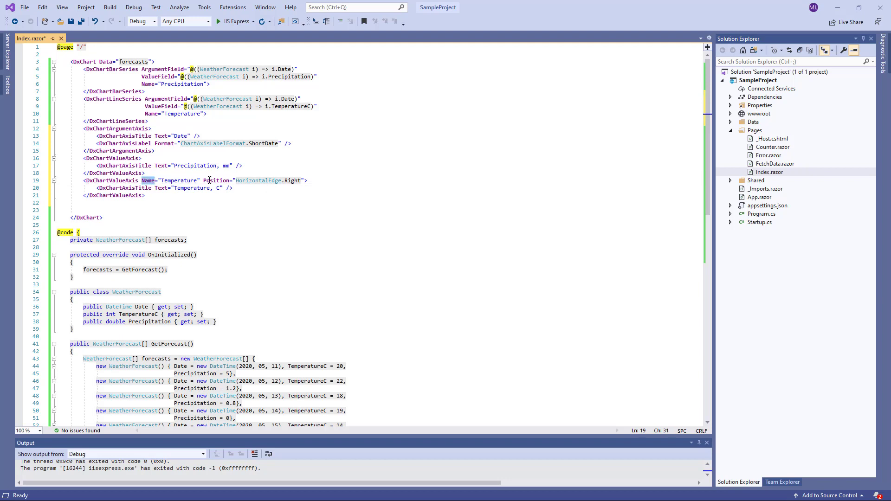
- Assign the line series to the right-positioned Temperature value axis via its Axis property
double_click(217, 180)
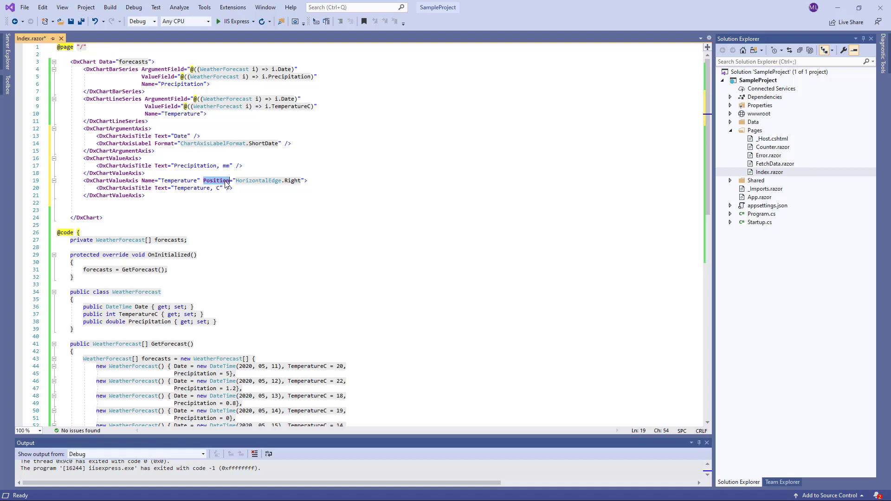
left_click(209, 113)
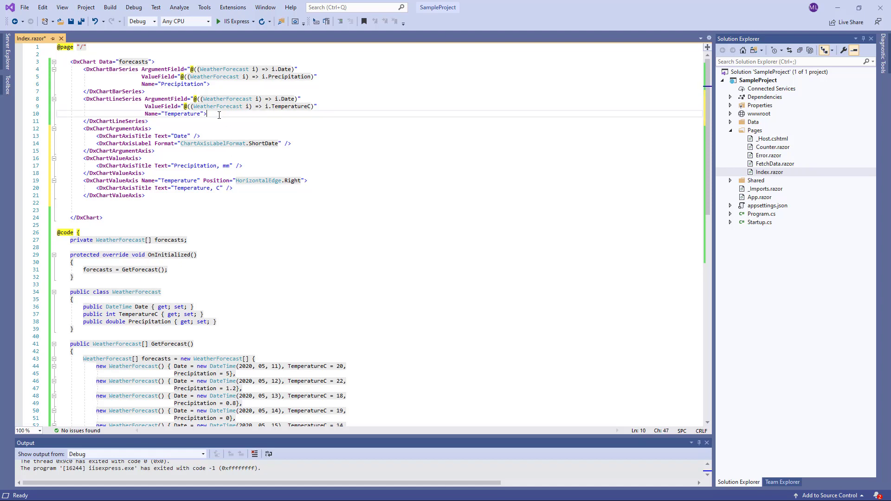
type("Axis")
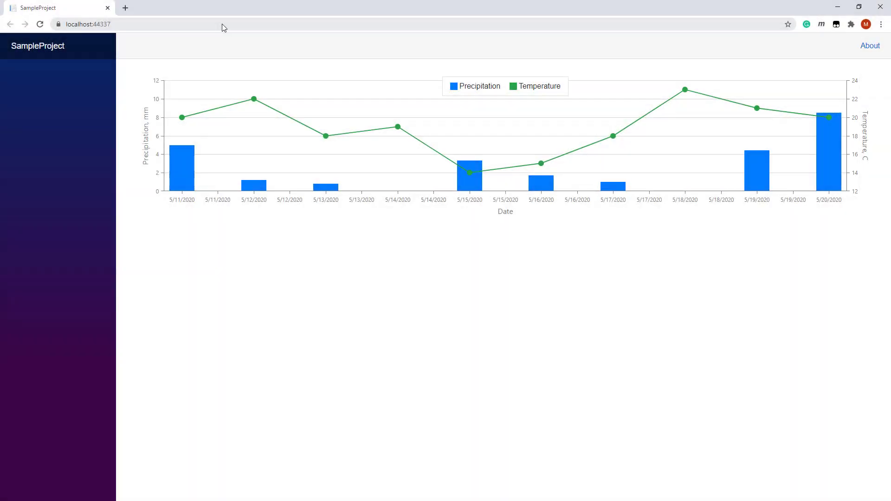
mouse_move(279, 204)
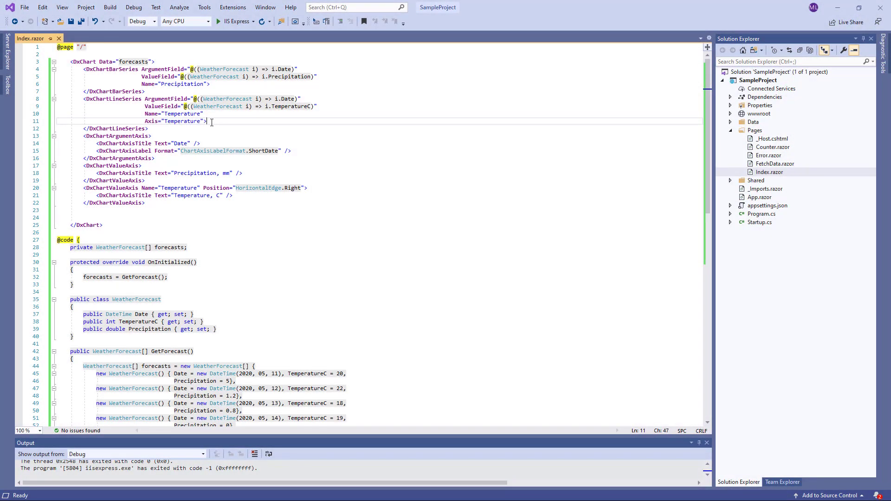
- Give the line series Polygon point markers of size 20 and rerun to view them
type("<DxChartSeriesPoint Symbol=\"@ChartPointSymbol.Polygon\" Size=\"20\" />")
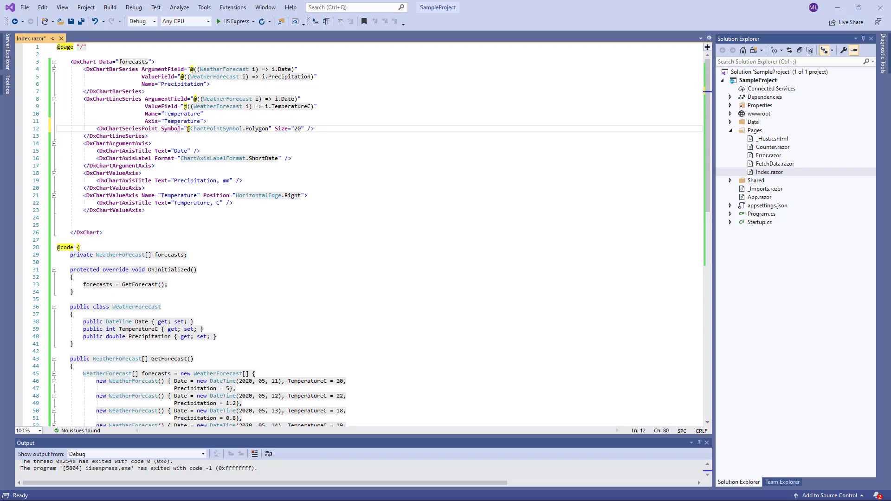
double_click(171, 128)
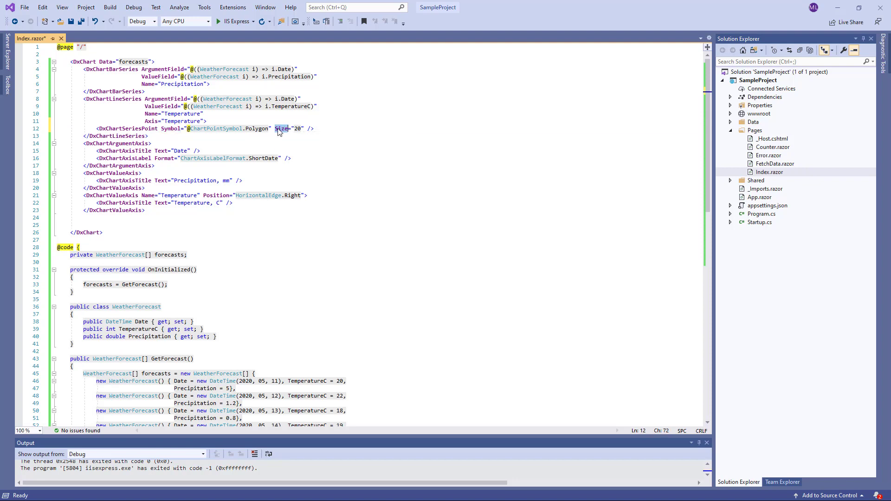
left_click(216, 22)
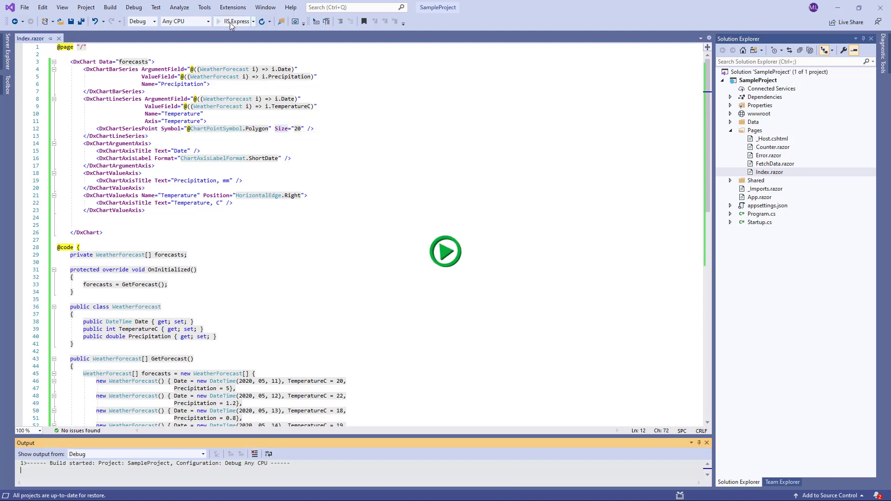
left_click(445, 251)
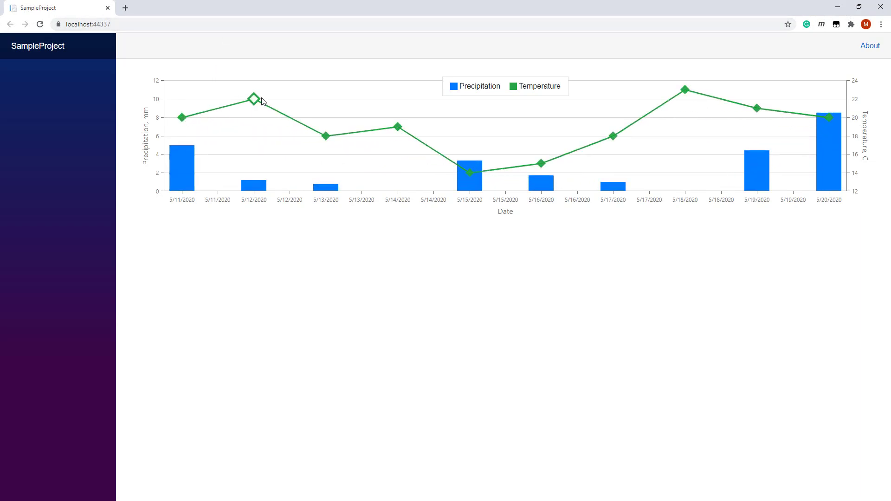
mouse_move(397, 125)
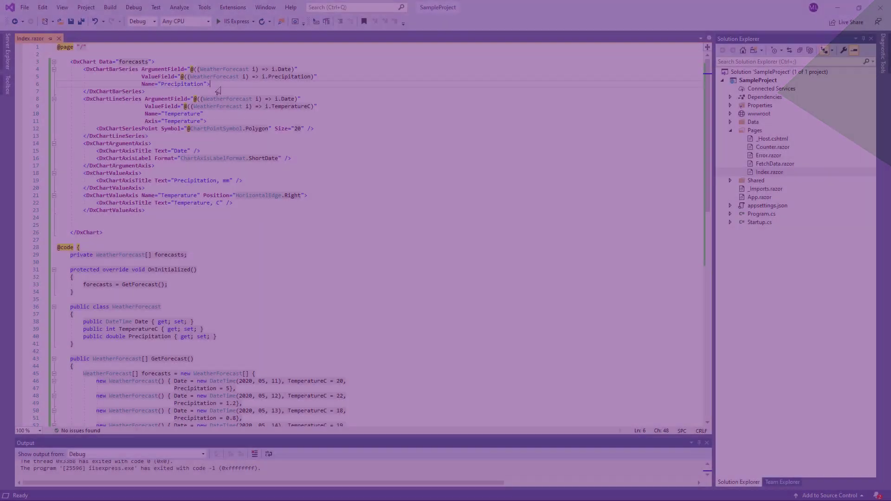
- Add visible DxChartSeriesLabel to the bar series and a label with width-2 connector to the line series
type("<DxChartSeriesLabel Visible=\"true\" />")
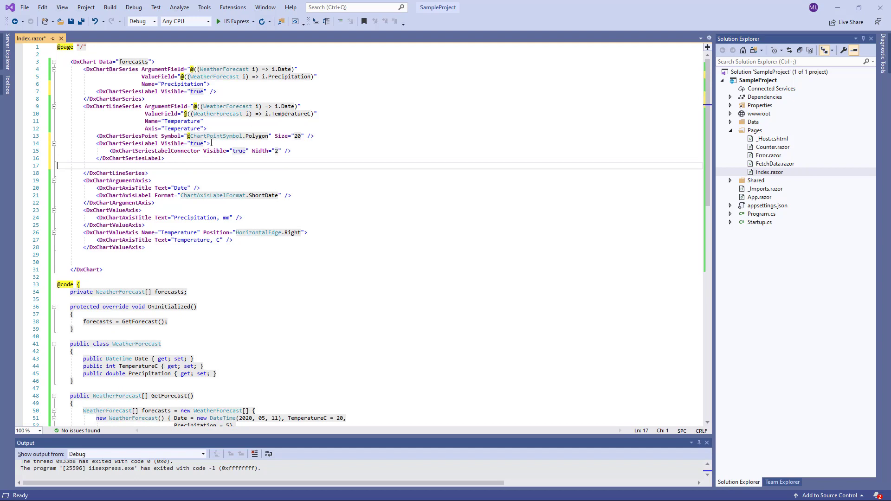
double_click(154, 151)
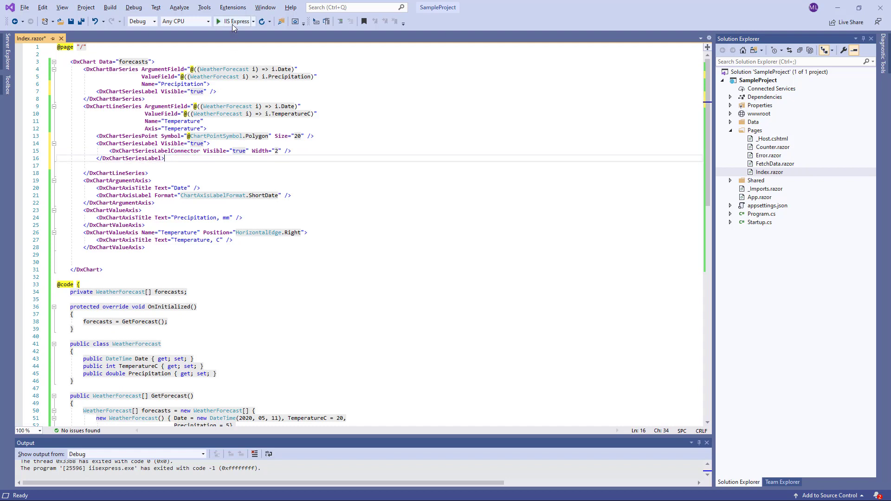
- Launch the app with IIS Express to check the value labels in Chrome
left_click(217, 21)
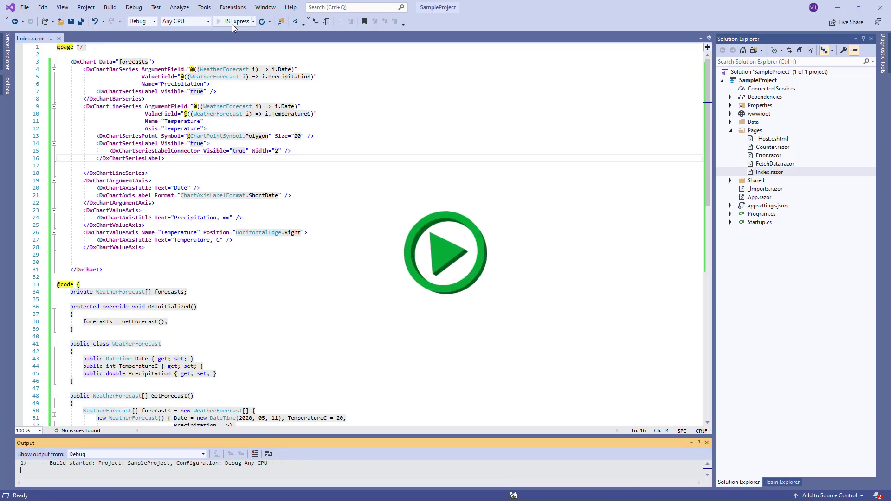
left_click(215, 21)
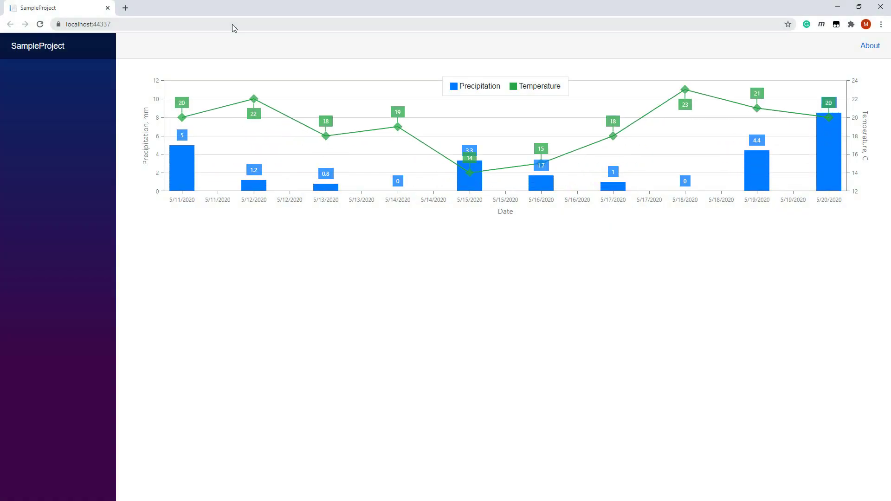
mouse_move(255, 122)
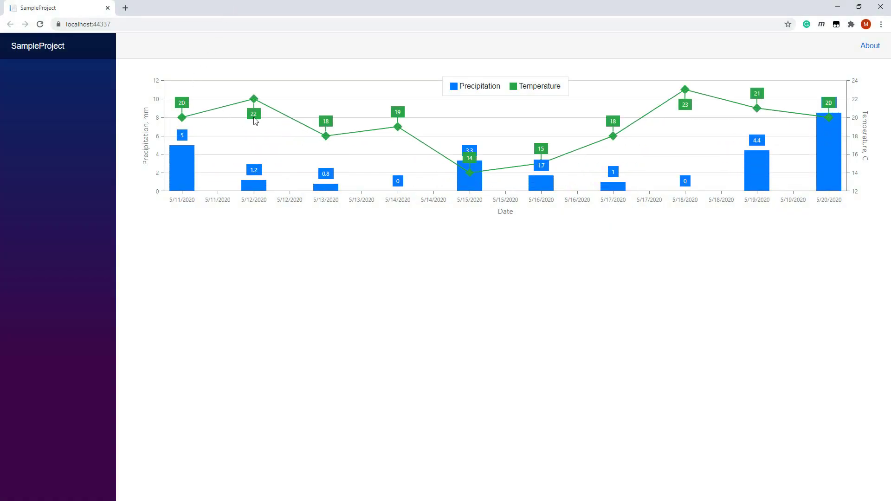
mouse_move(471, 166)
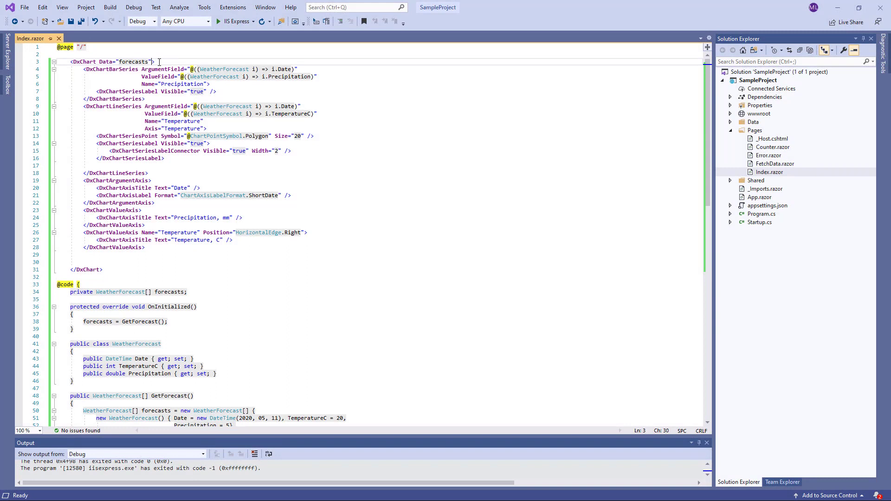
- Set the chart's LabelOverlap to ChartLabelOverlap.Stack
type("LabelOverlap=\"")
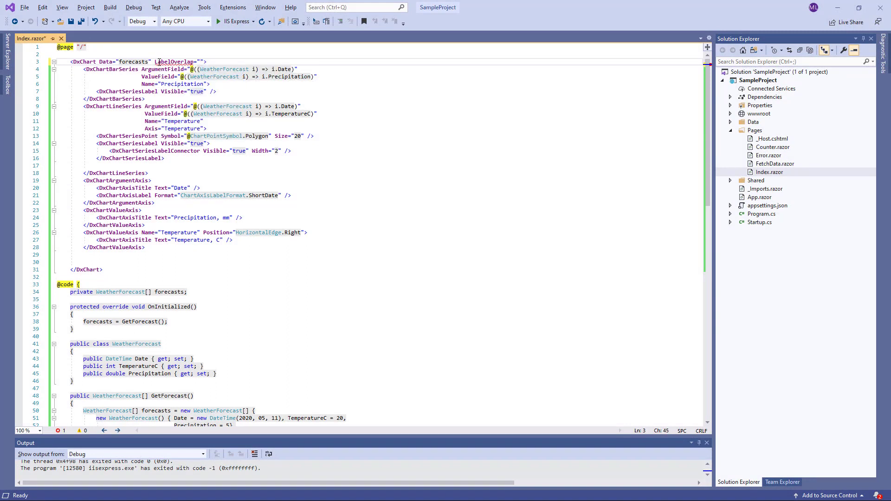
type("ChartLabelOverlap.")
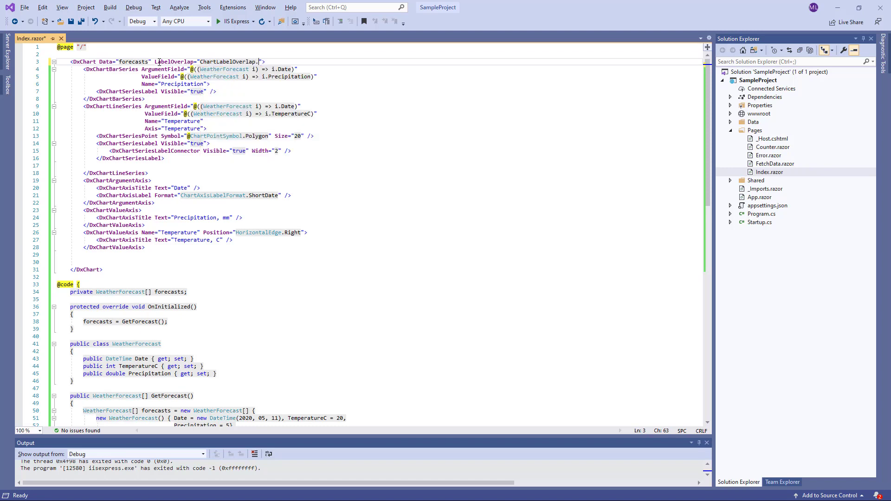
type("Stack")
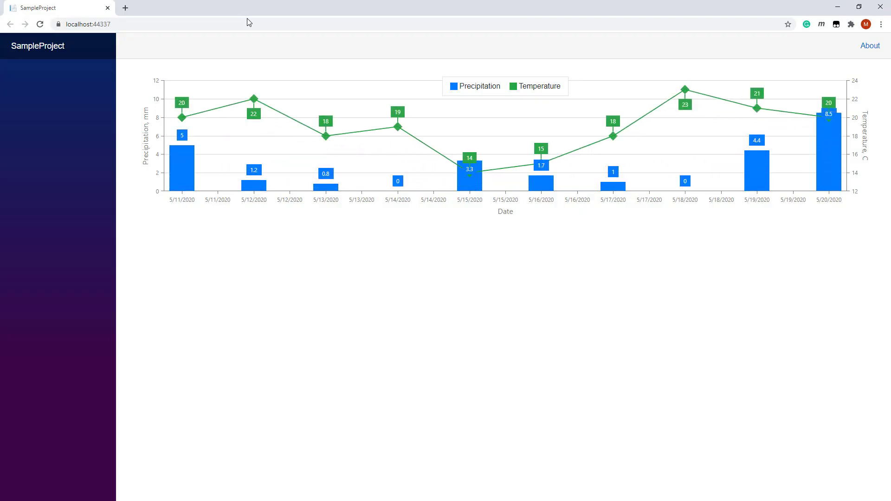
mouse_move(456, 177)
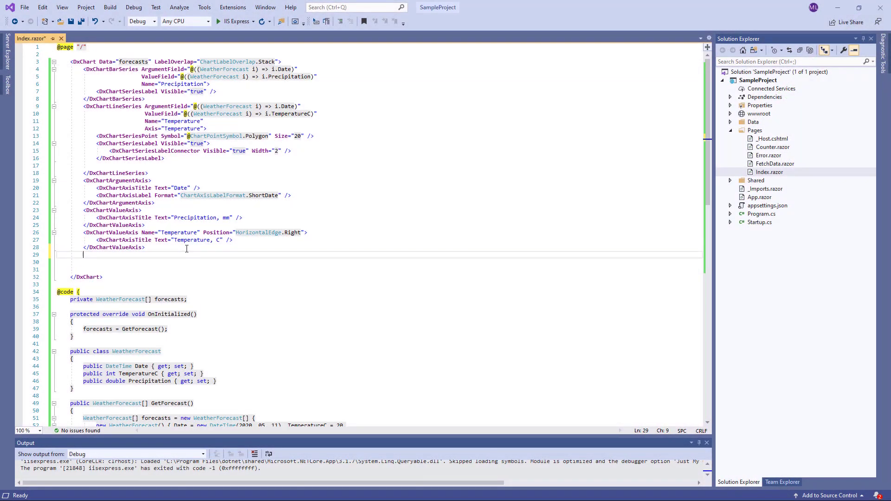
- Add a 'Weather Forecast' chart title with a '(10 days)' subtitle
type("<DxChartTitle Text=\"Weather Forecast\">\\n    <DxChartSubTitle Text=\"(10 days)\" />\\n</DxChartTitle>")
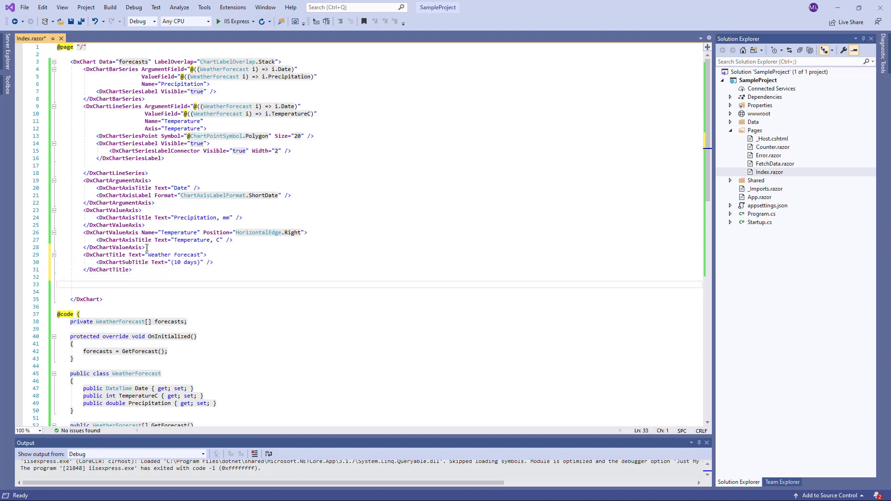
double_click(123, 262)
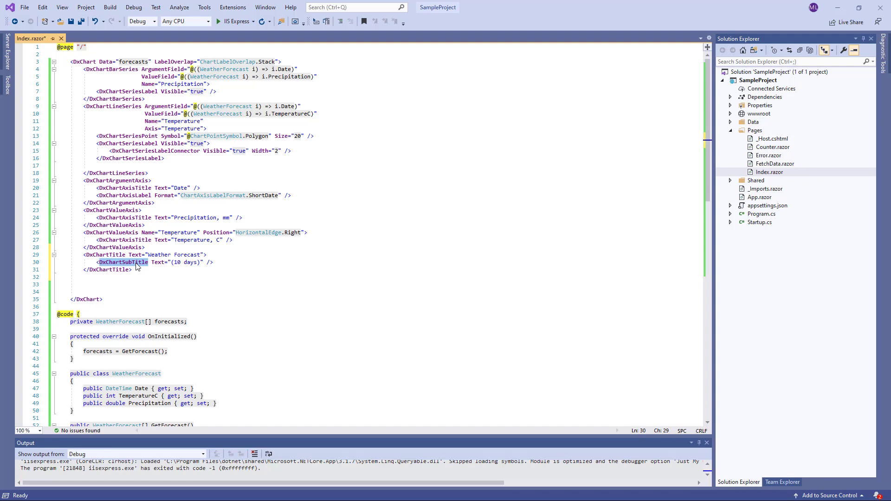
left_click(215, 21)
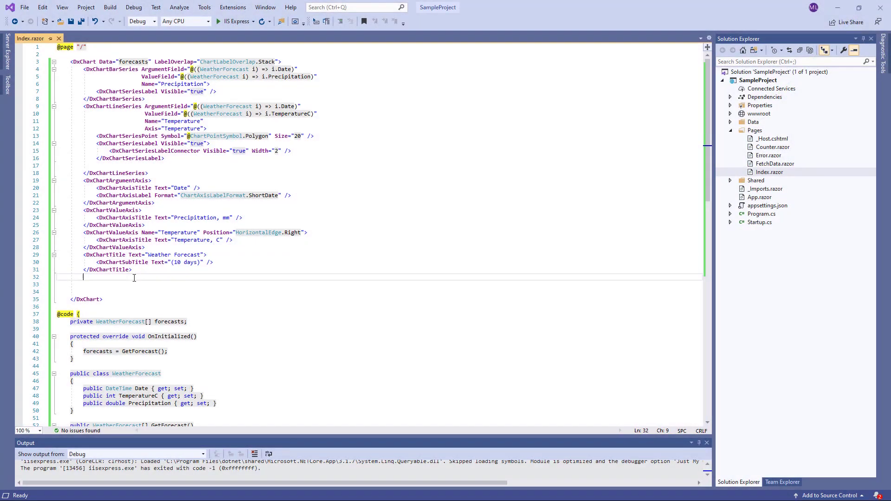
- Add a horizontal, right-aligned legend positioned outside the plot and rerun the app
type("<DxChartLegend Orientation=\"@Orientation.Horizontal\"")
left_click(386, 284)
type("HorizontalAlignment=\"@HorizontalAlignment.Right\"")
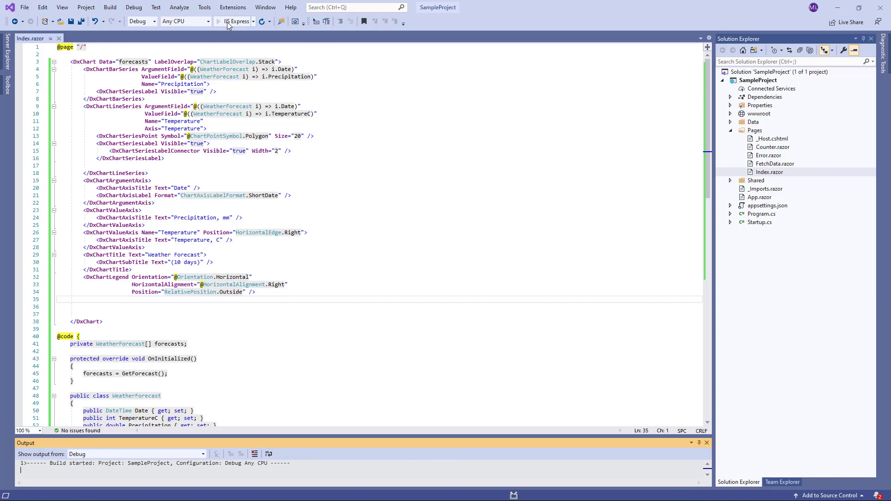
left_click(211, 22)
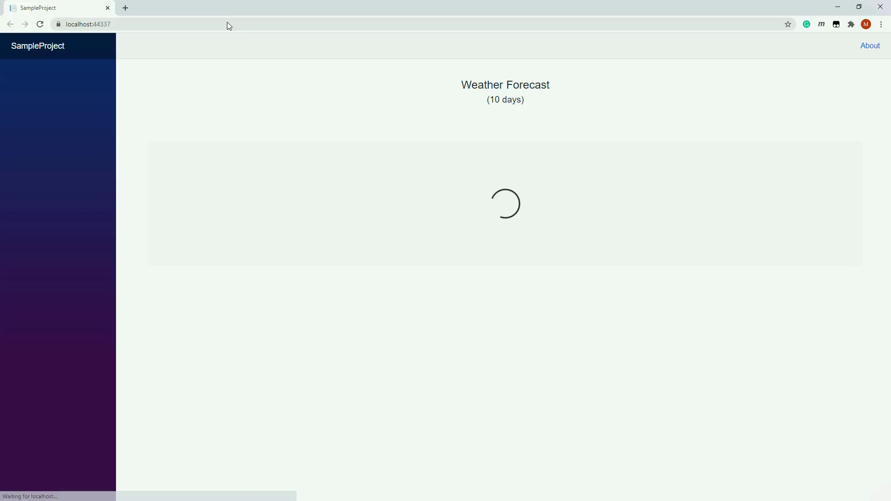